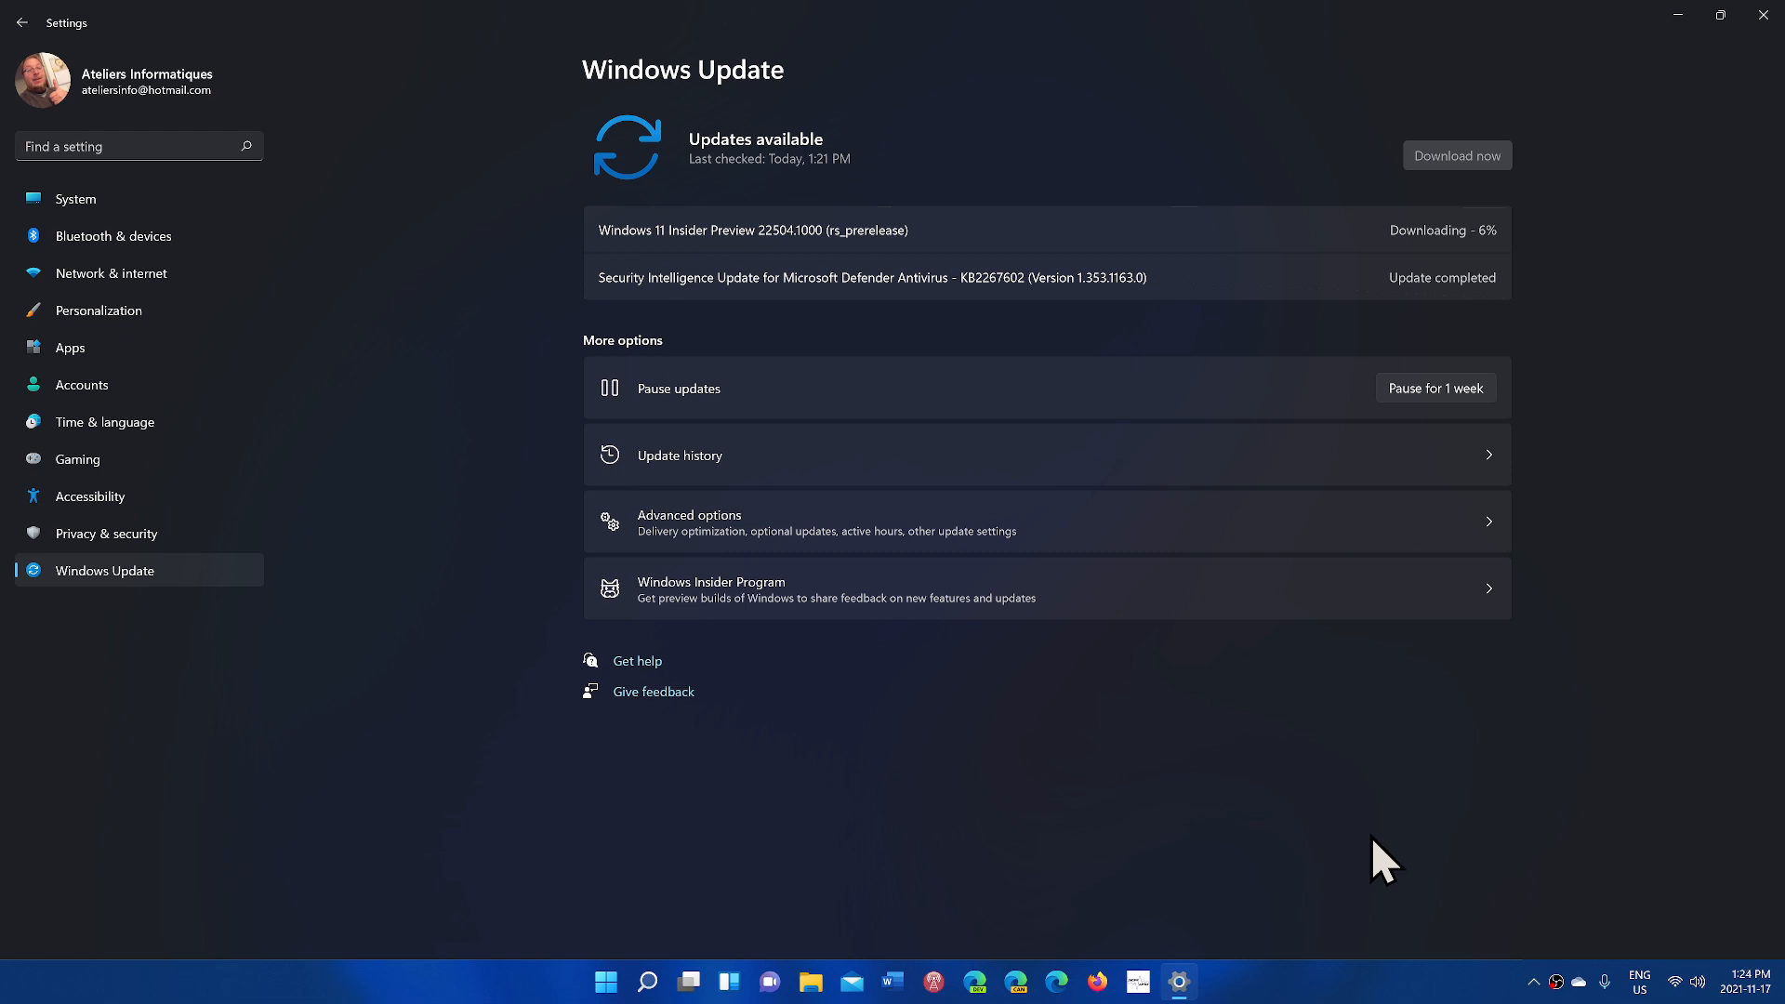
{"action": "mouse_move", "coordinate": [1416, 786]}
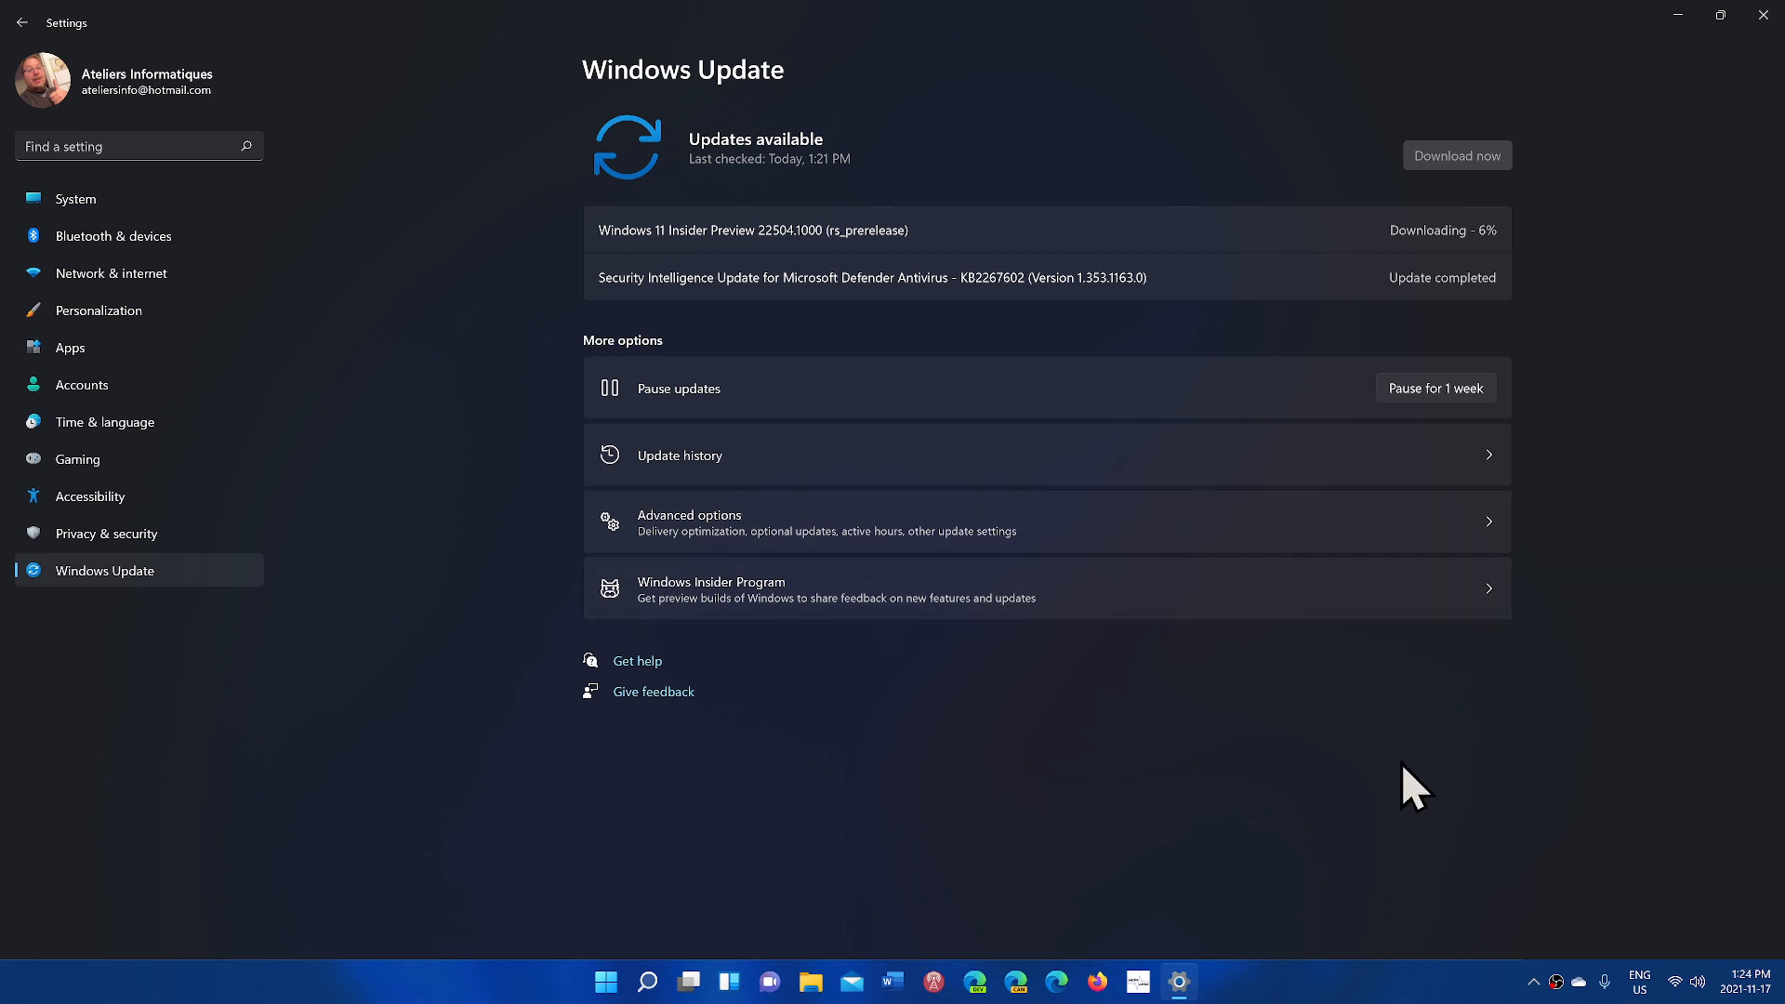